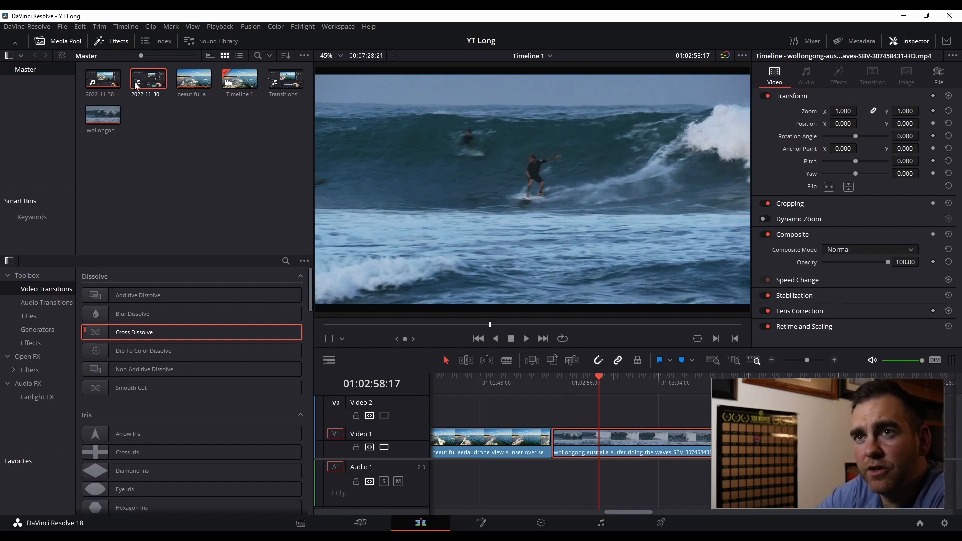
Step: Toggle the transitions library off and on, then trim the surfer clip's head against the drone clip
left_click(117, 41)
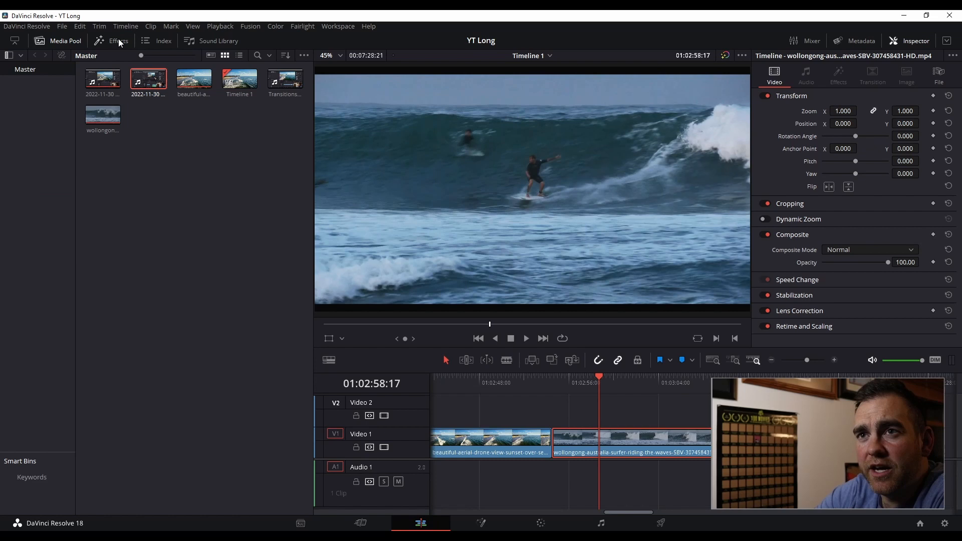
left_click(118, 40)
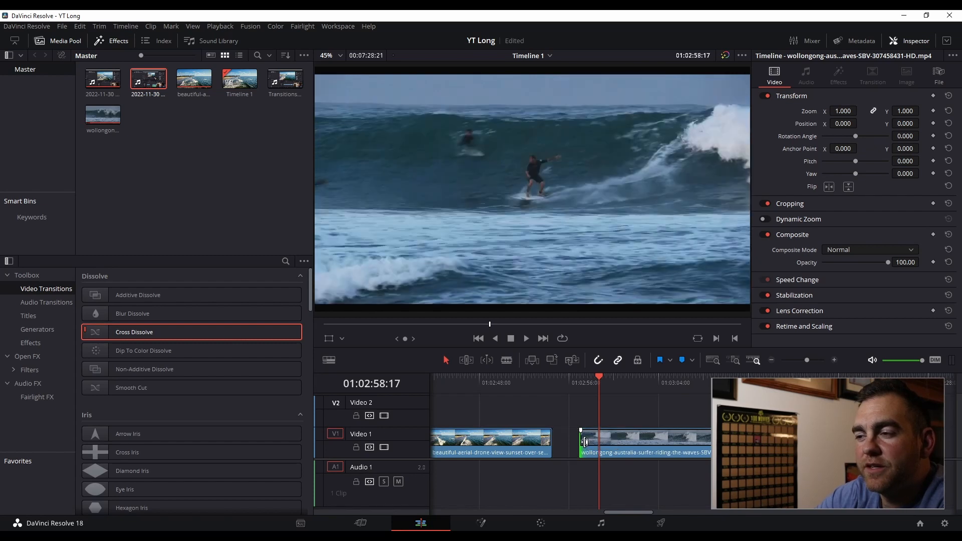
left_click_drag(581, 441, 536, 441)
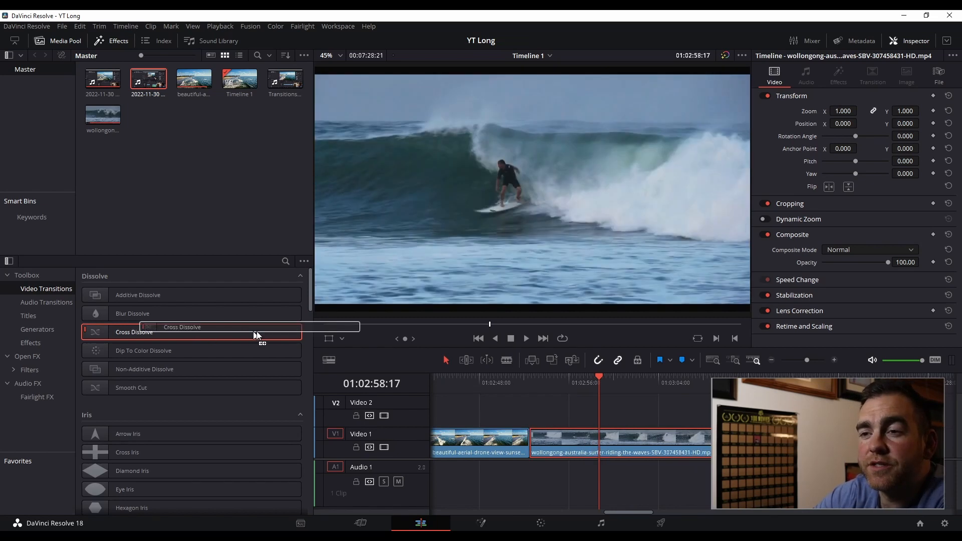
Step: Drop a Cross Dissolve onto the cut between the drone and surfer clips
left_click_drag(255, 335, 529, 436)
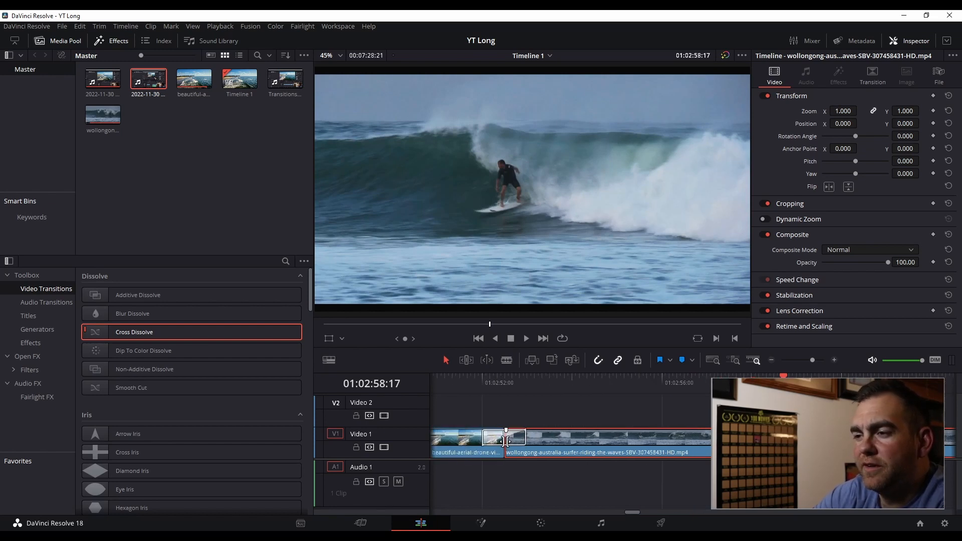
Step: Select the Cross Dissolve and extend it from 1.0 to 2.3 seconds (56 frames)
left_click(505, 437)
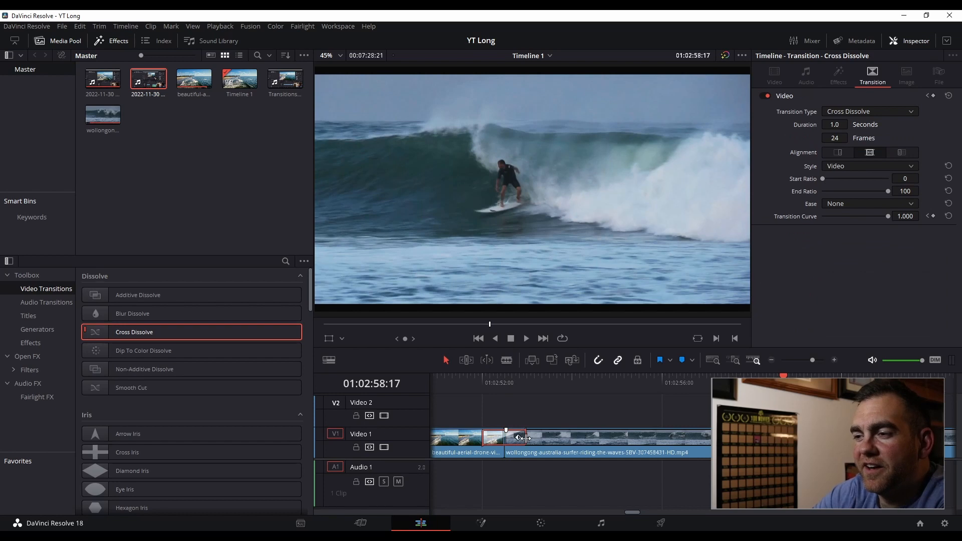
left_click_drag(525, 437, 567, 437)
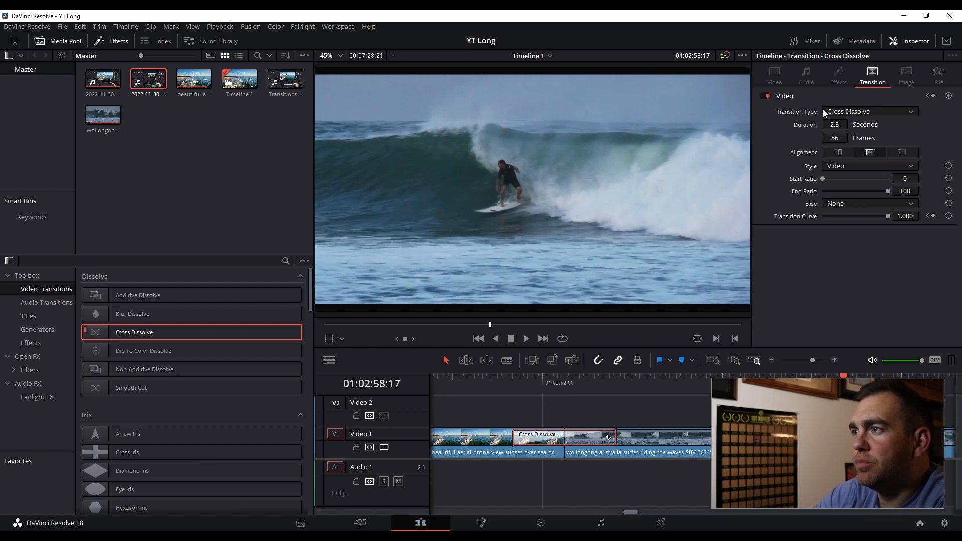
mouse_move(830, 250)
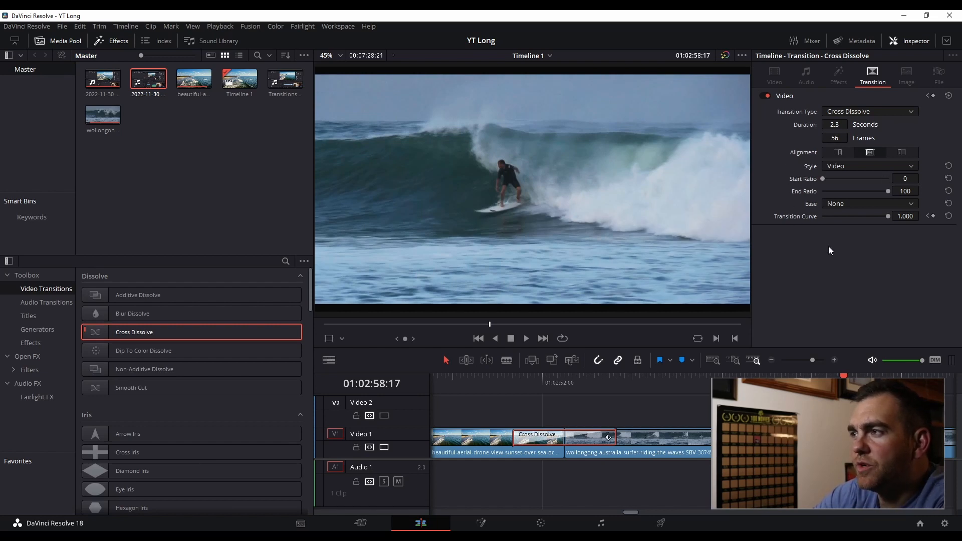